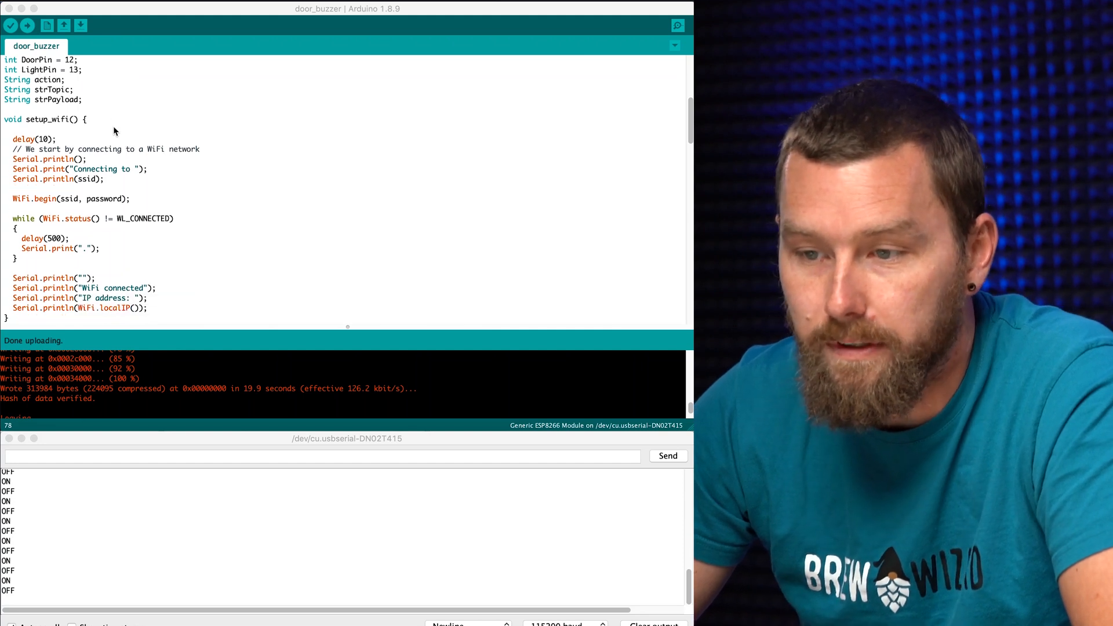
Switch the Door Buzzer on from the Overview dashboard, then switch it back off.
scroll("down", 3)
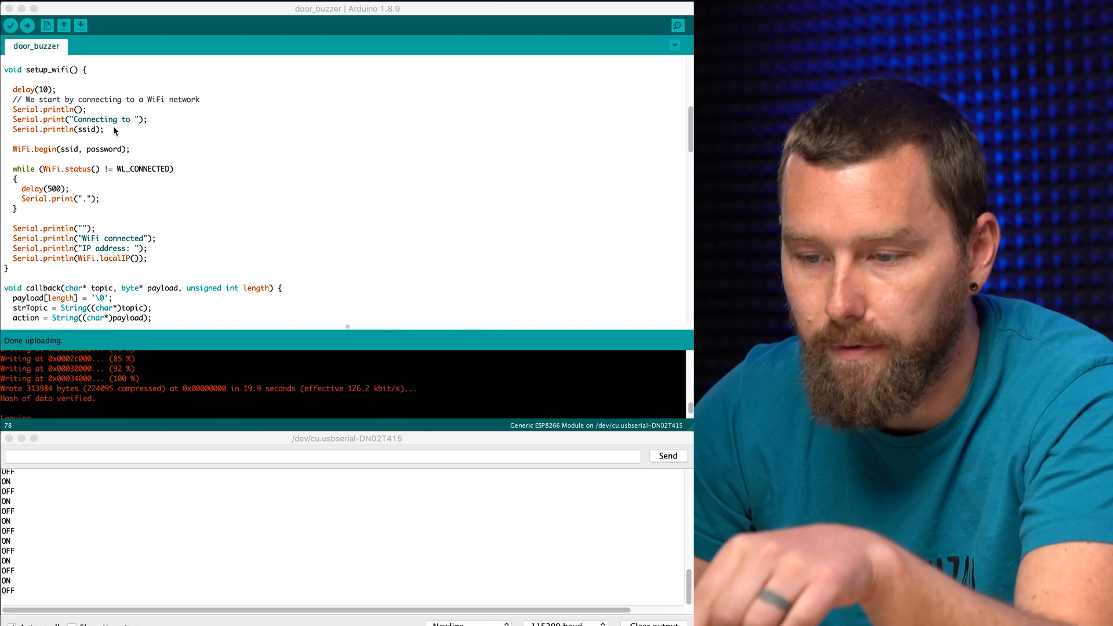
scroll("down", 3)
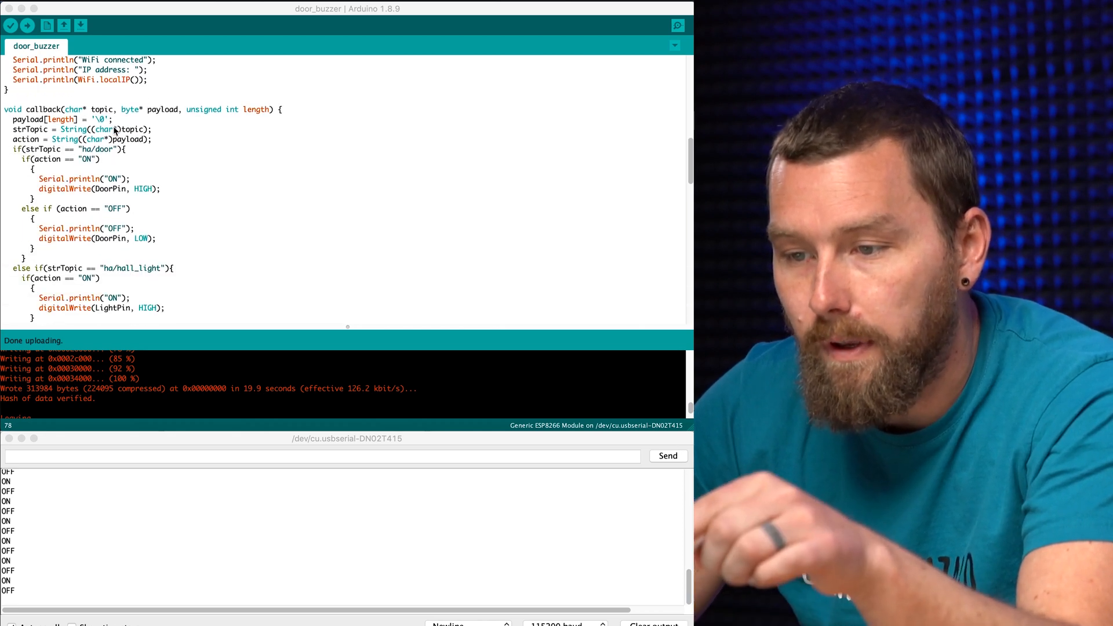
scroll("down", 3)
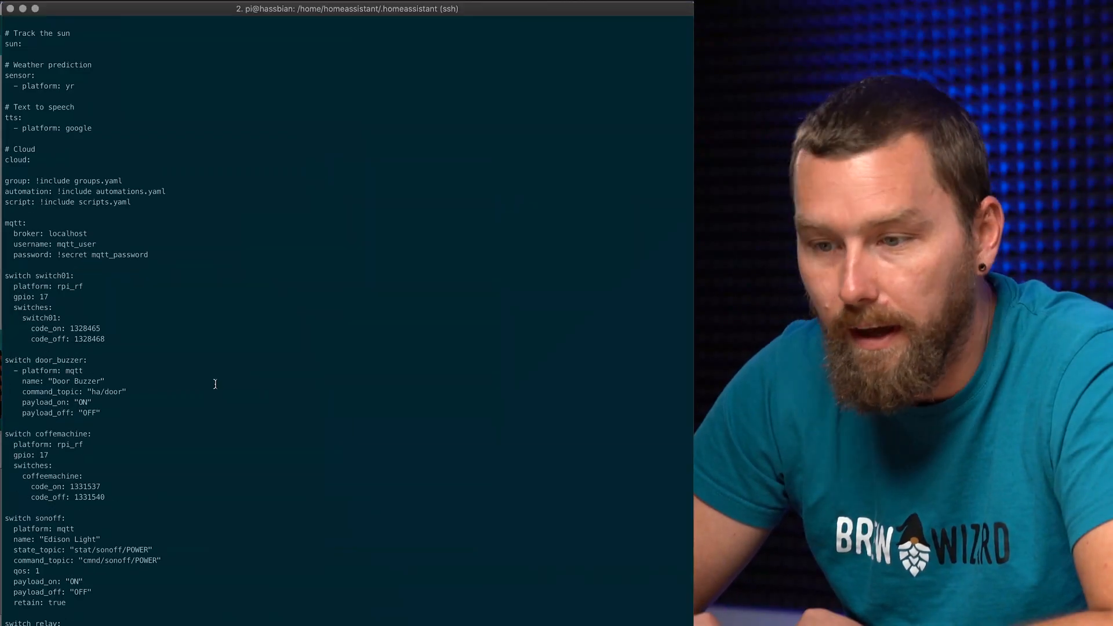
mouse_move(148, 245)
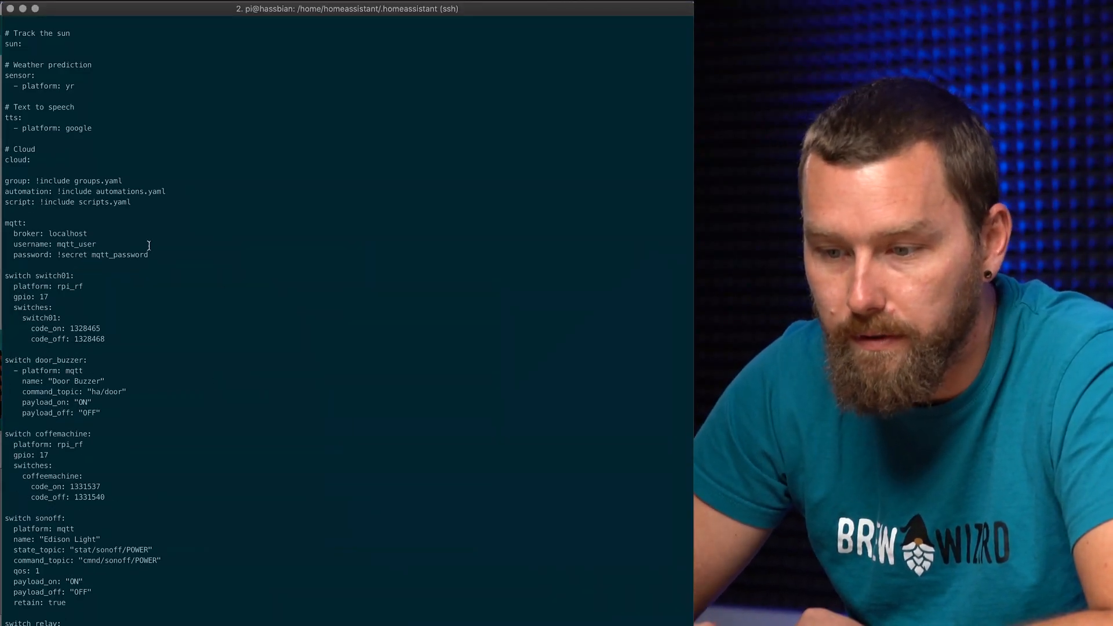
scroll("down", 3)
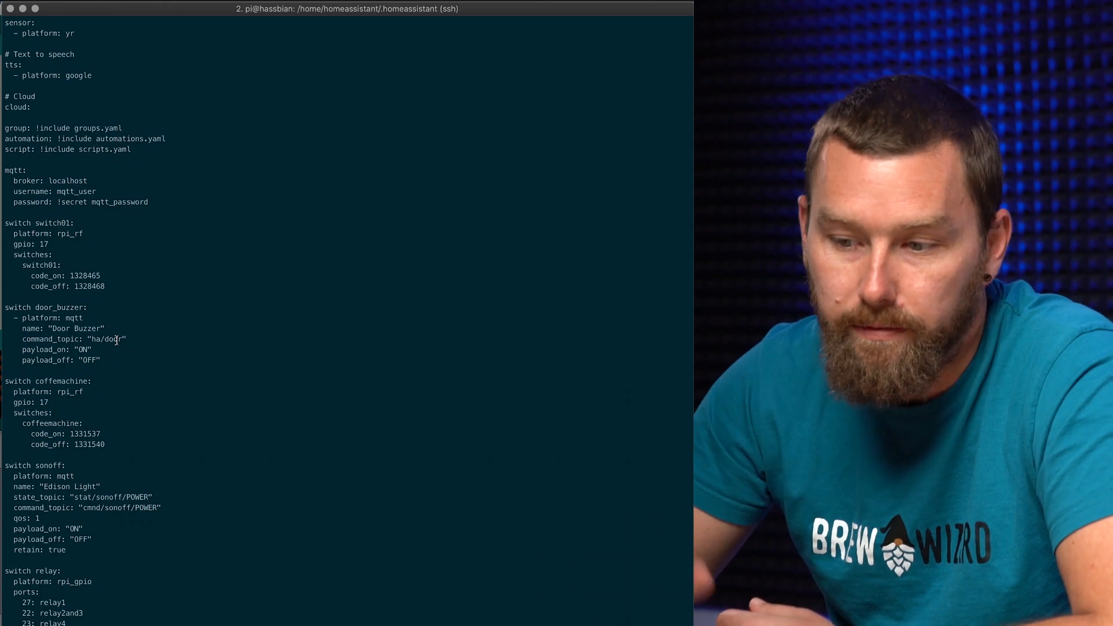
mouse_move(105, 243)
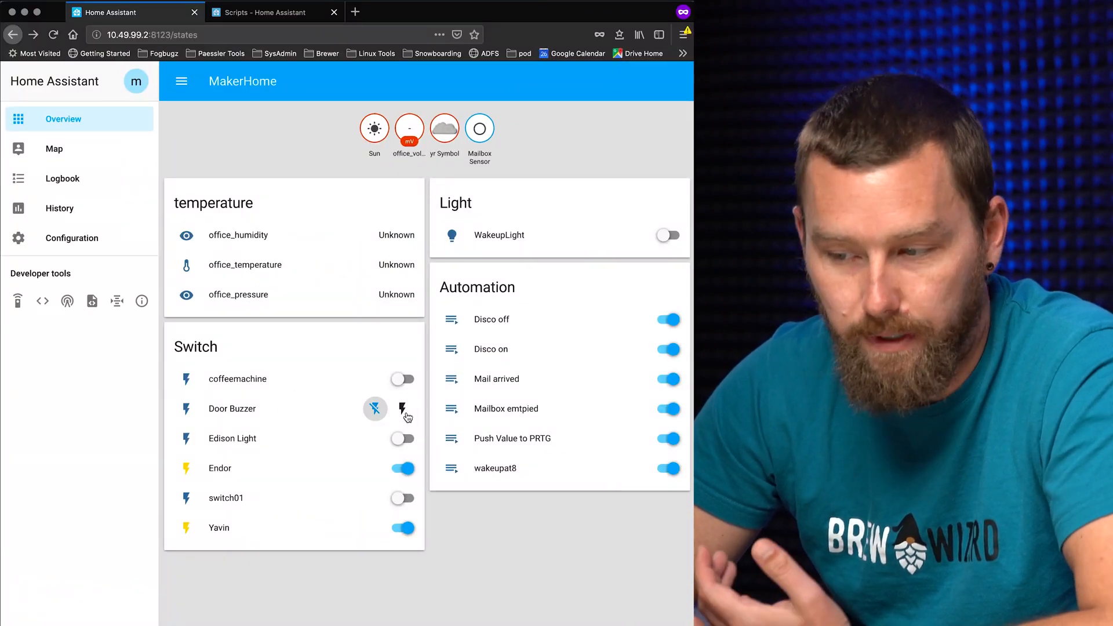
left_click(402, 408)
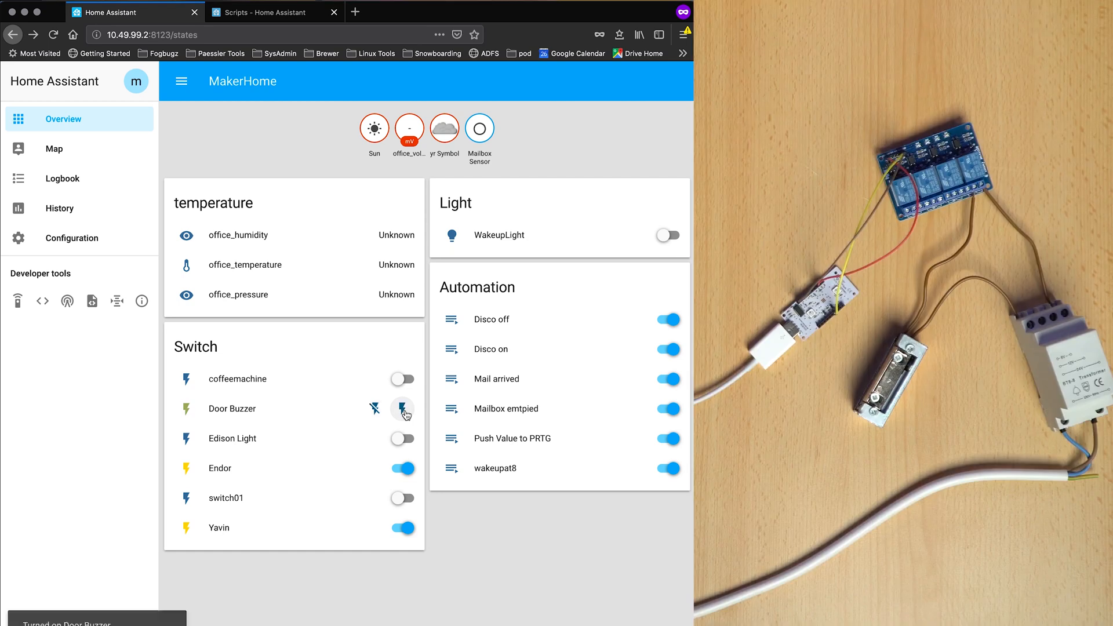
left_click(402, 409)
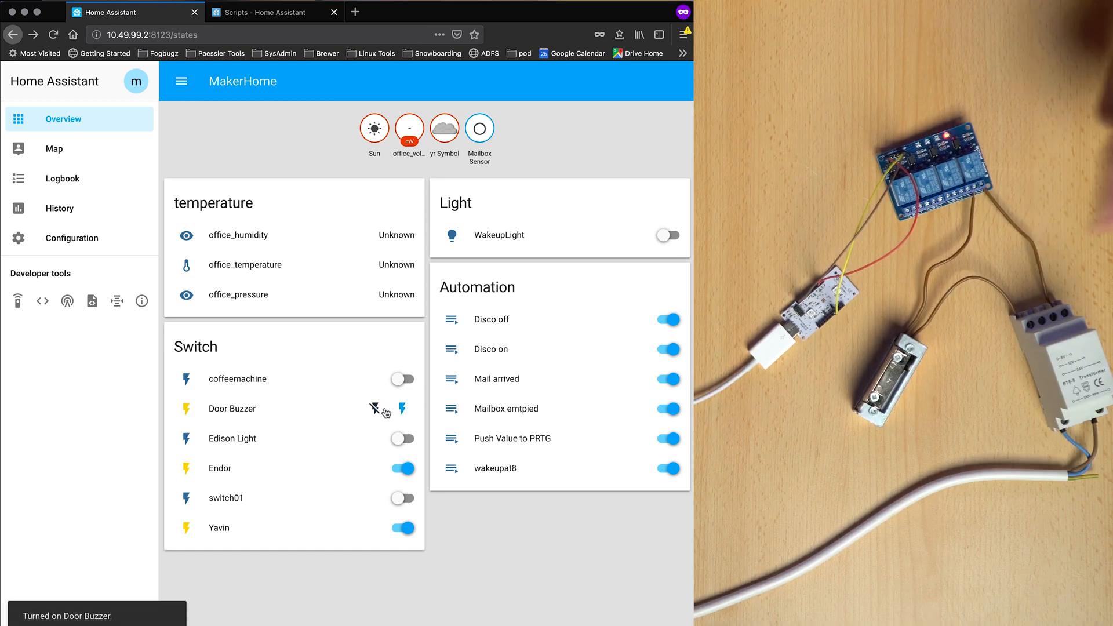
left_click(404, 409)
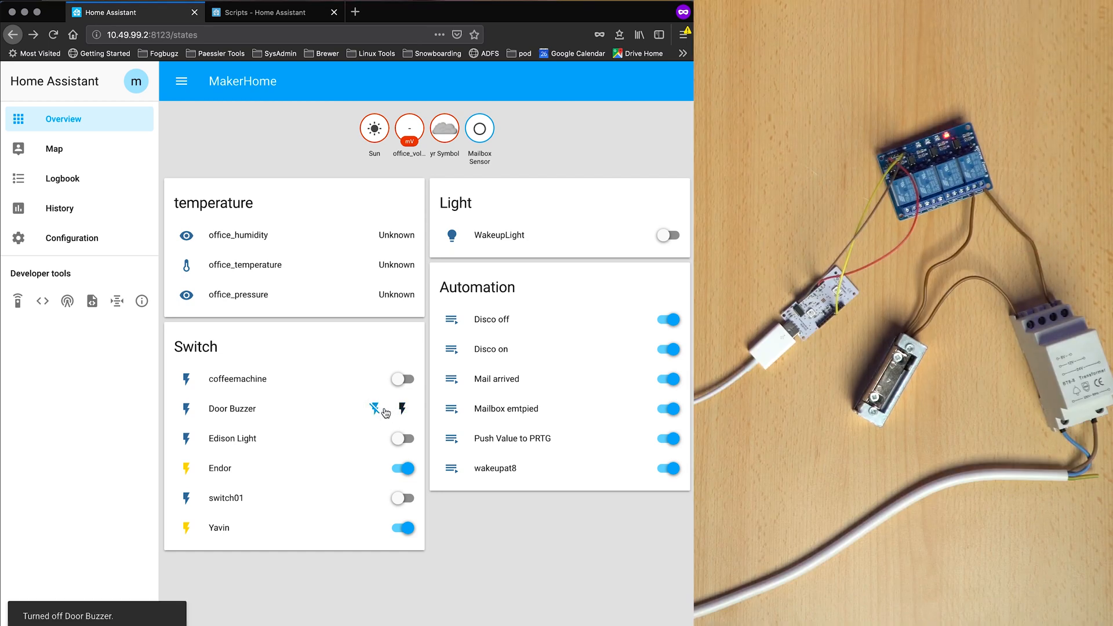